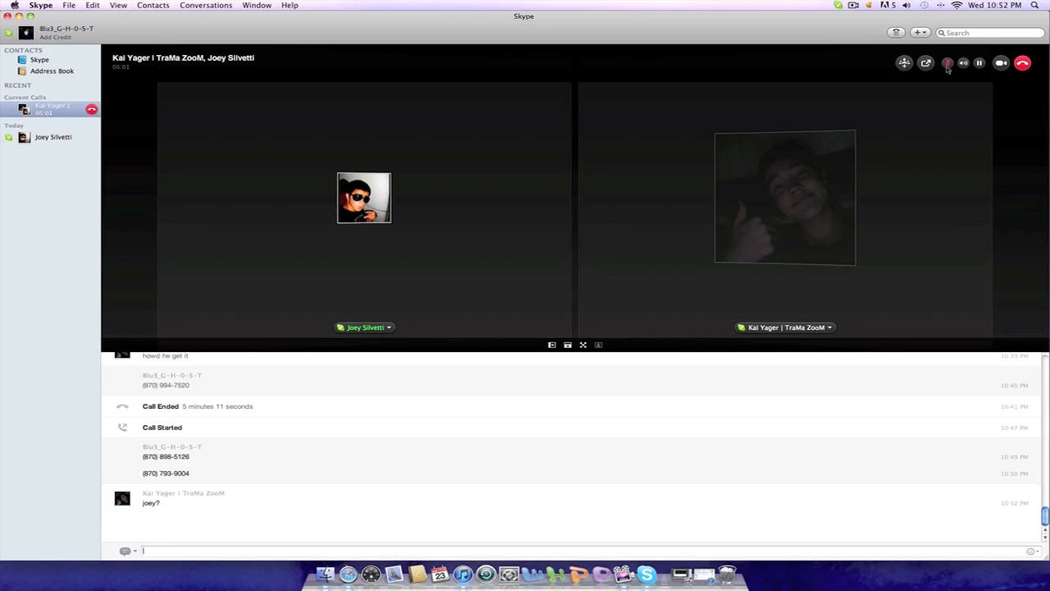
- Send the chat replies "just hang up" and "dont they have walkie talkies" to the group
text(just)
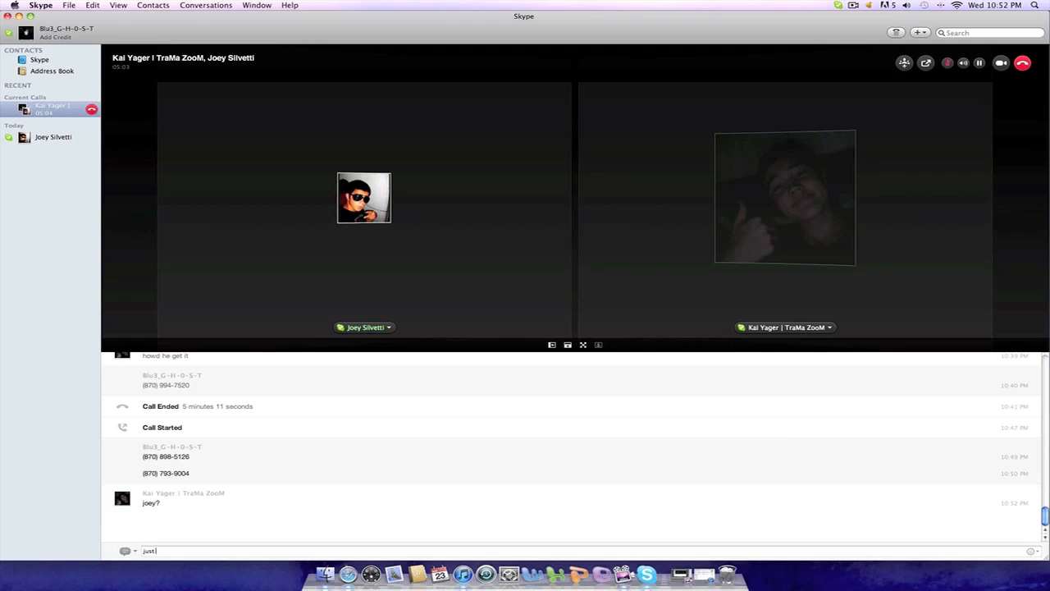
text(han)
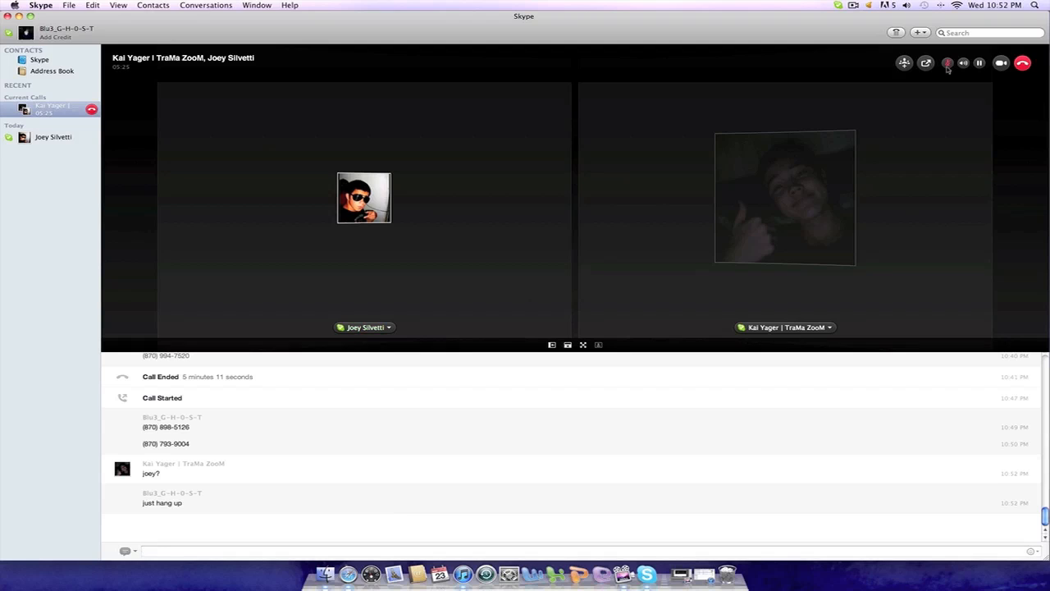
text(dont tha)
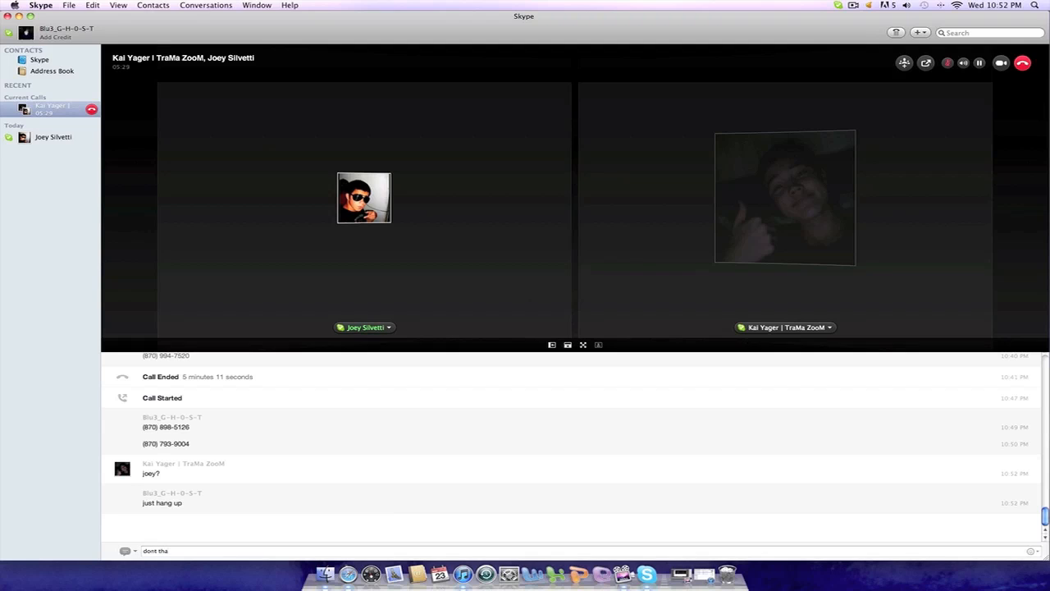
text(they have walkie talkies)
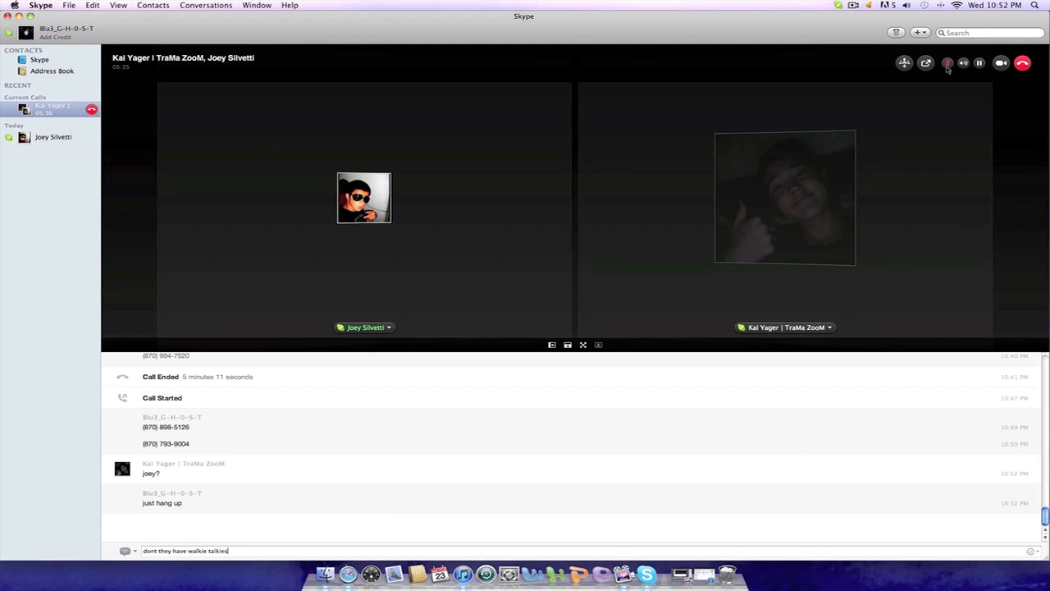
key(Return)
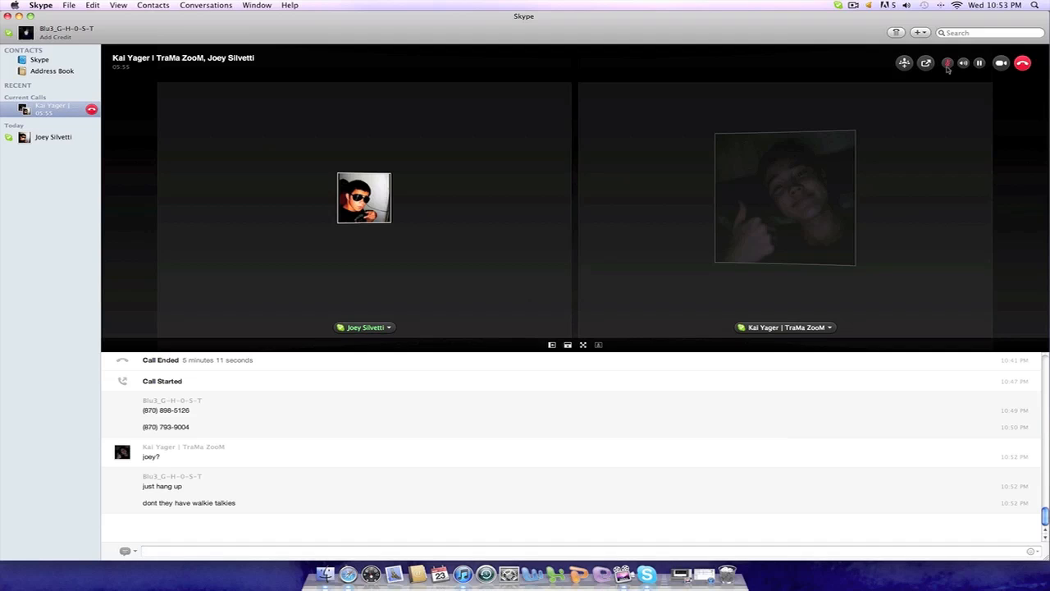
- Send "haha" and "wait ur not in here?" as replies in the call chat
text(hi)
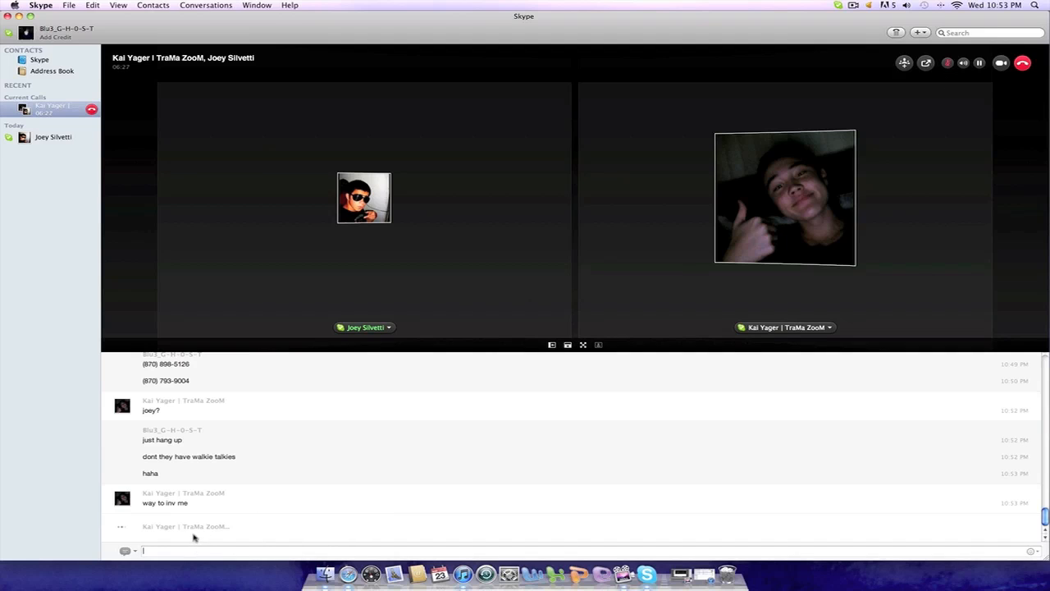
text(wait u)
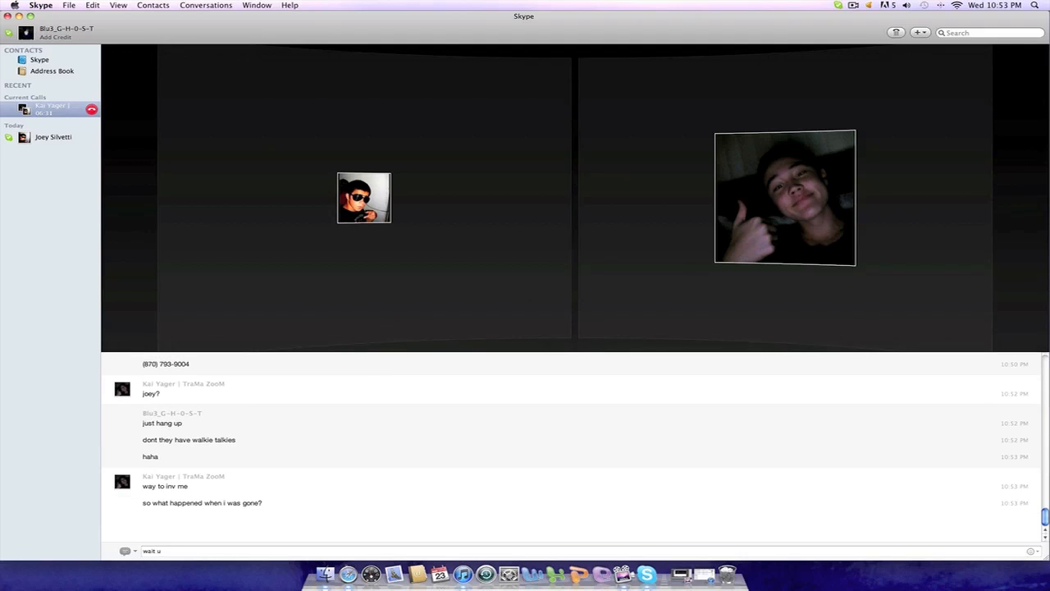
text(r n)
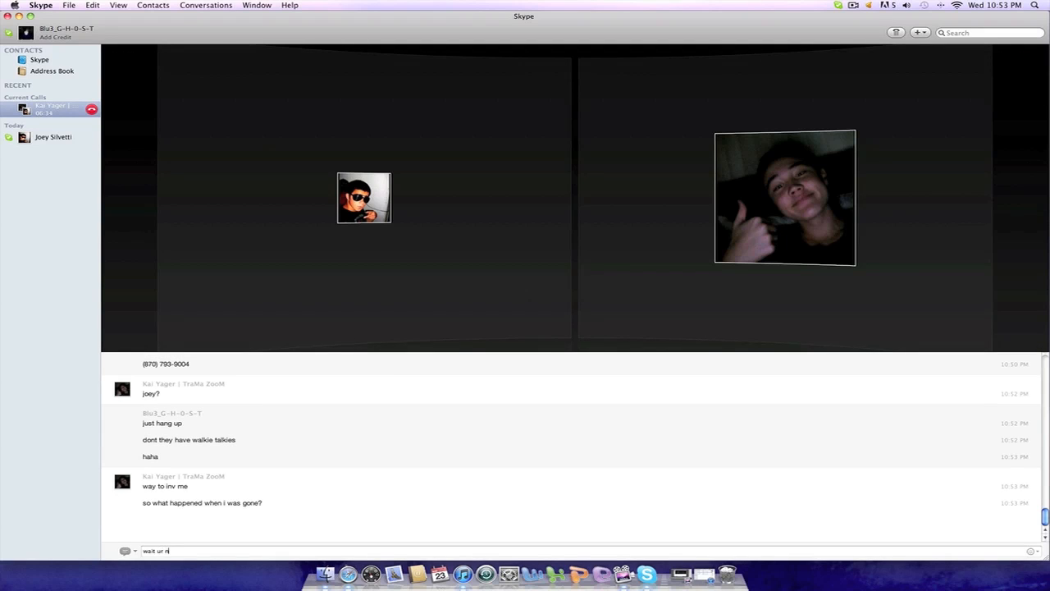
text(ot in)
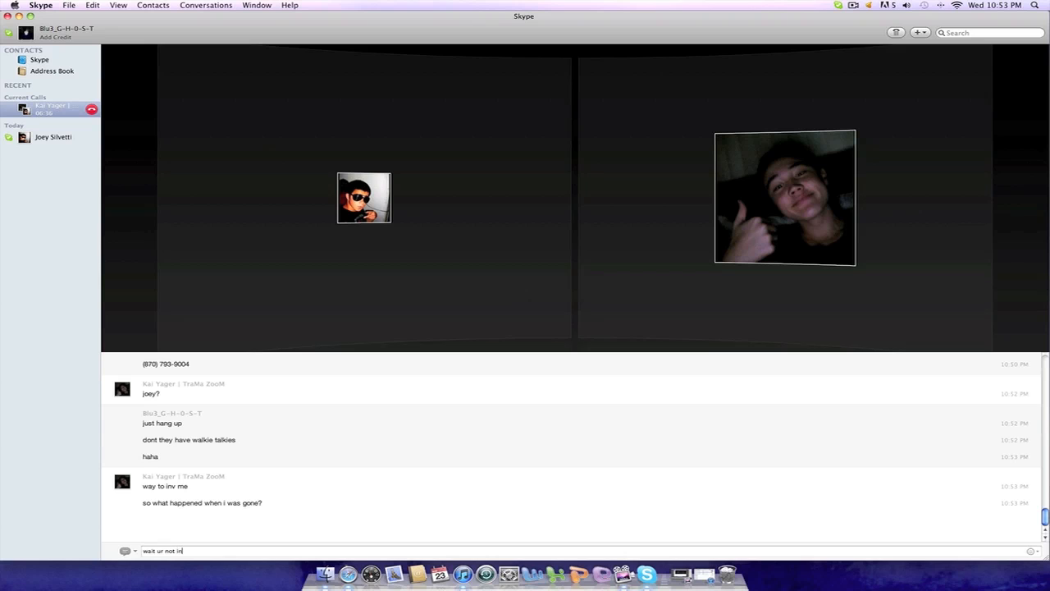
text(here!)
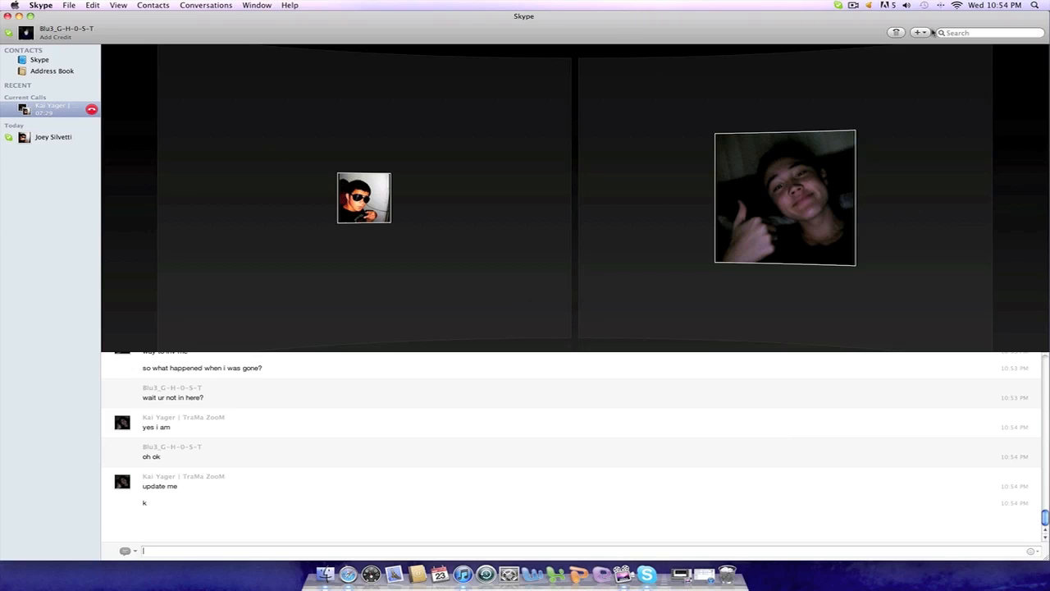
- Send "lol" and "say the zzigrizz" to the group chat
text(lol)
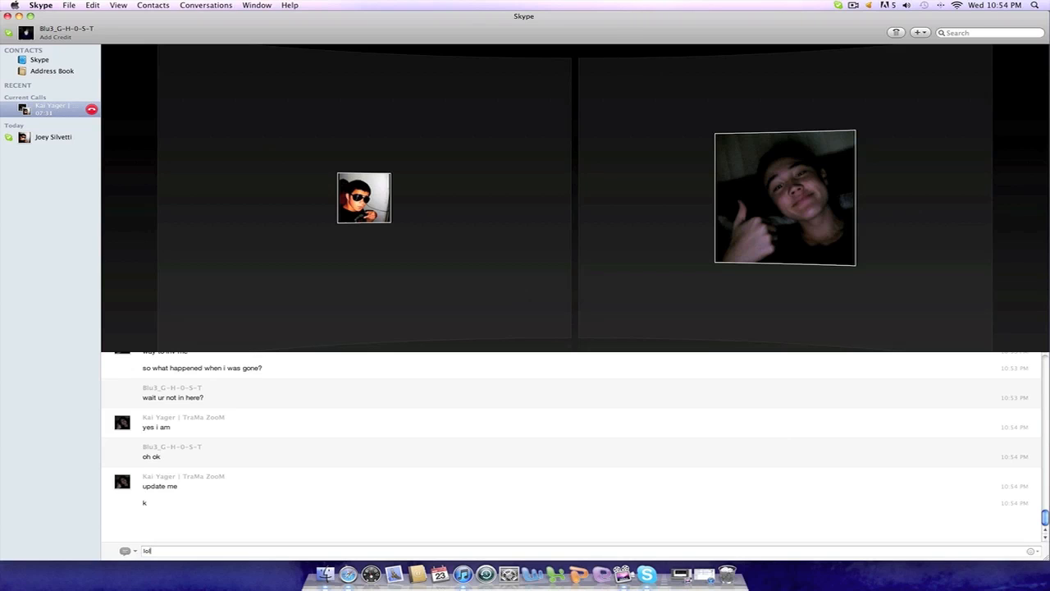
key(Return)
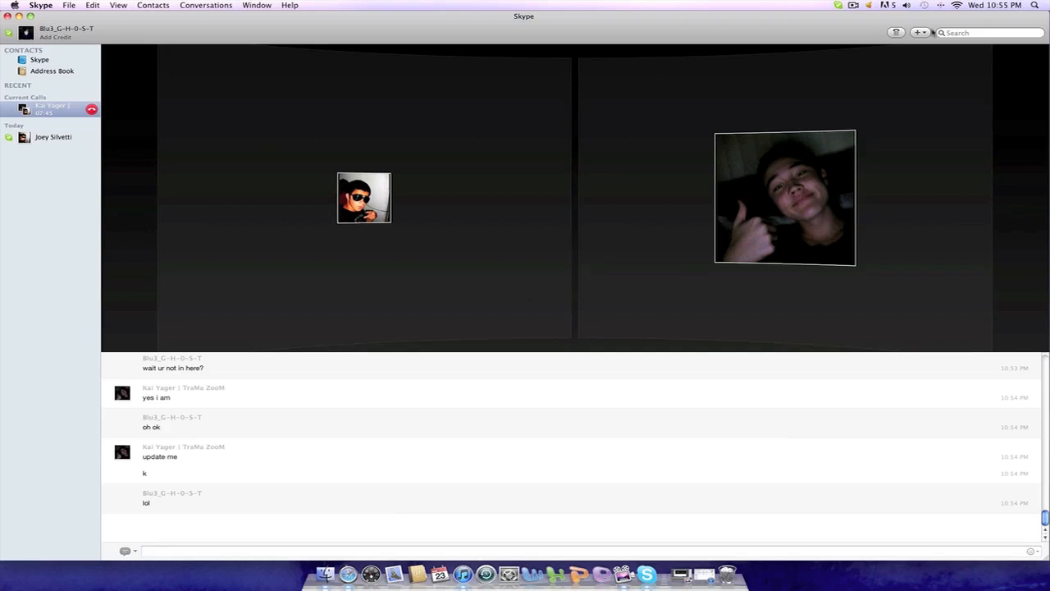
text(say the)
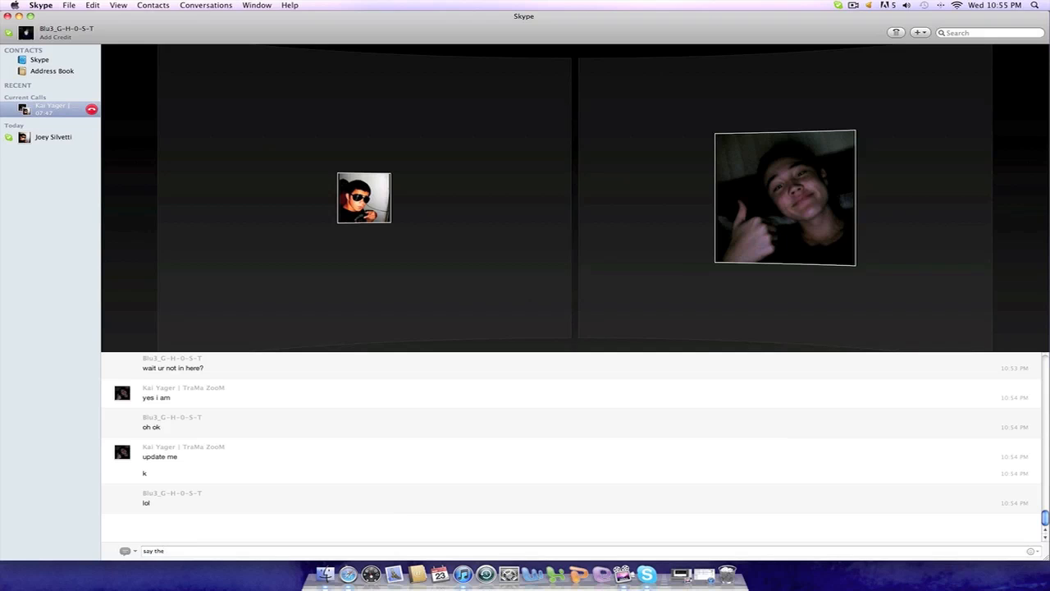
text(zzing)
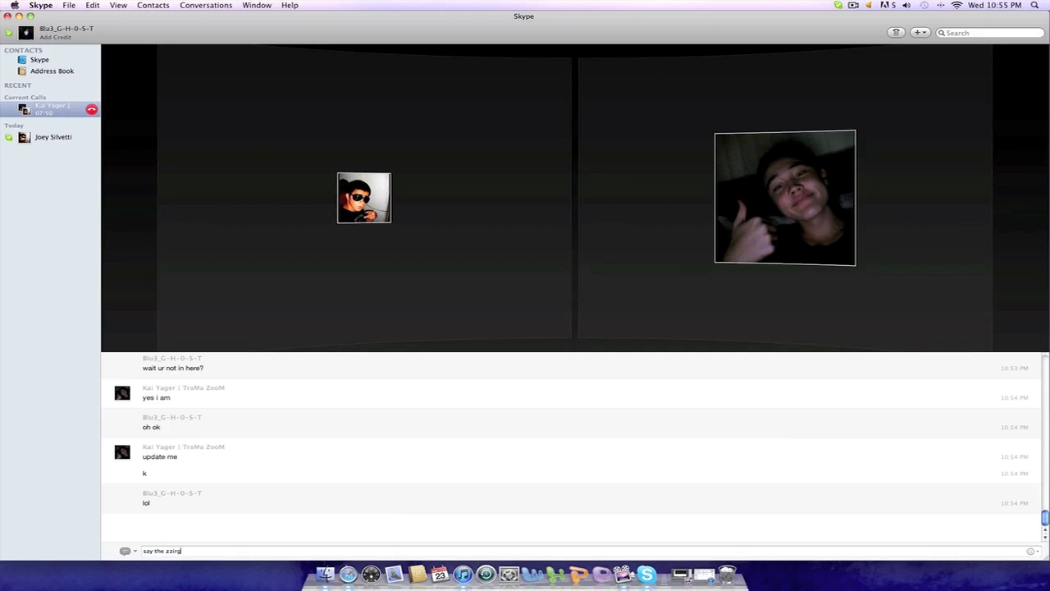
key(Return)
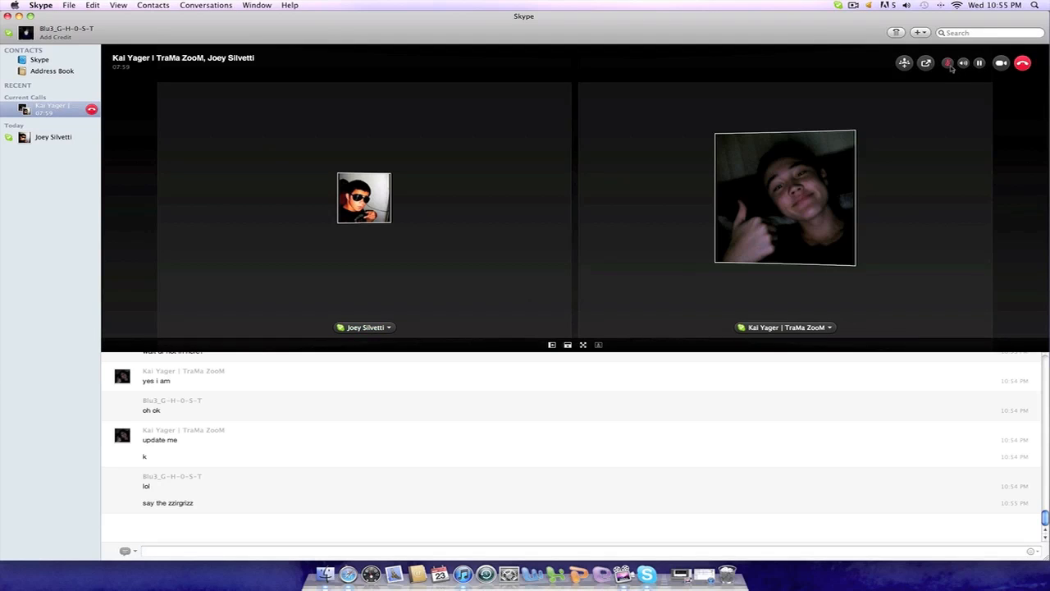
mouse_move(884, 151)
text(i think i g)
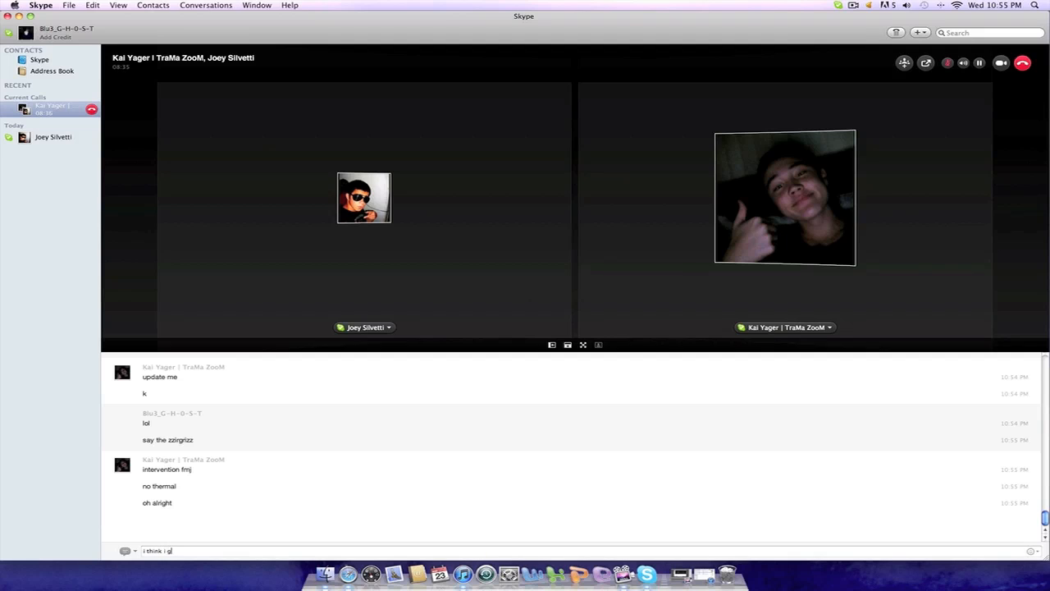
- Send "i think i got a pimple in my nose" to the group chat
text(ot a pim)
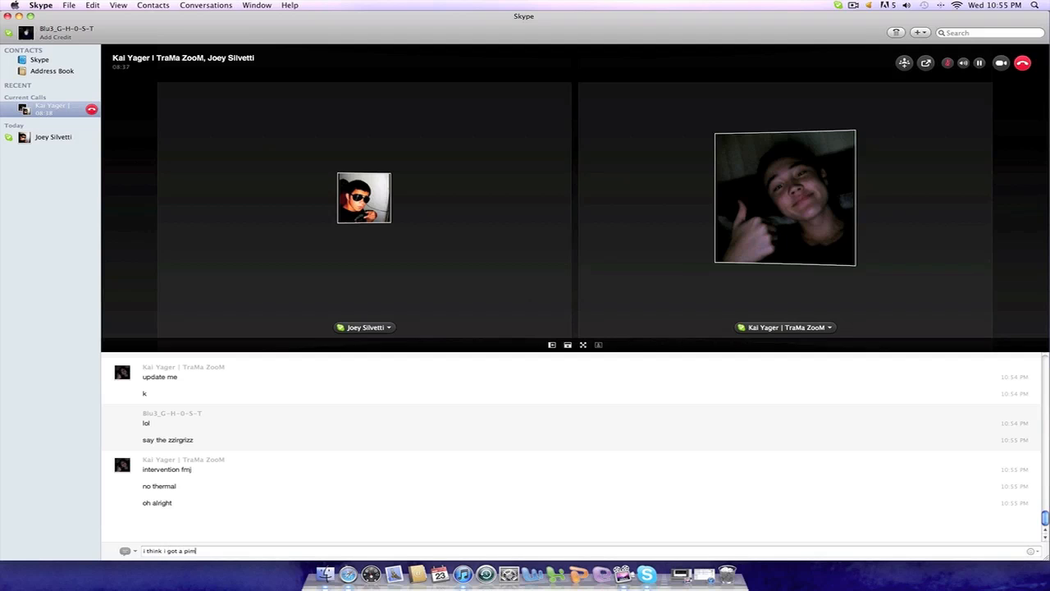
text(ple in)
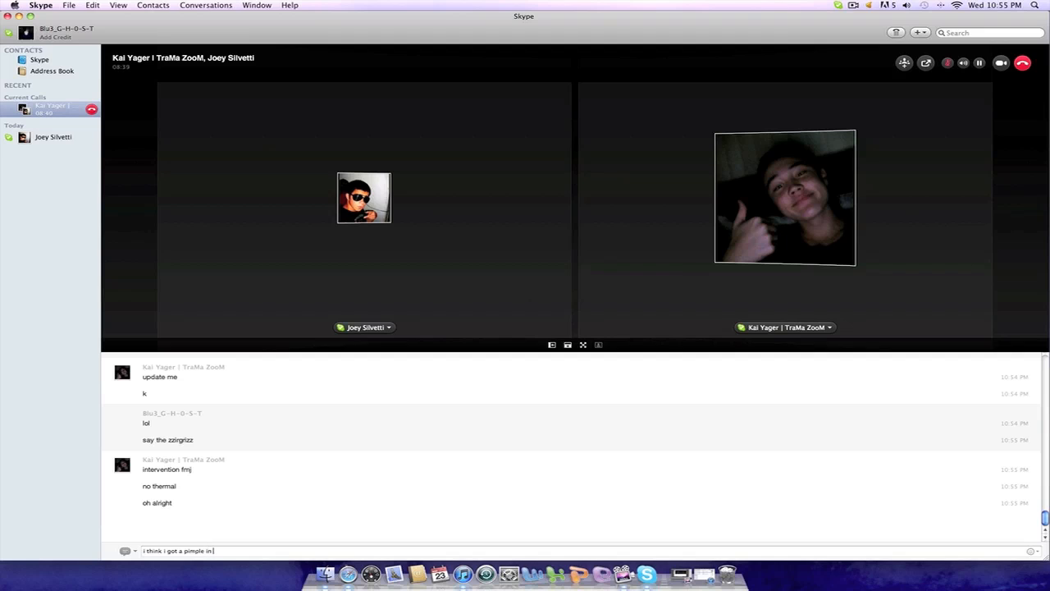
key(Return)
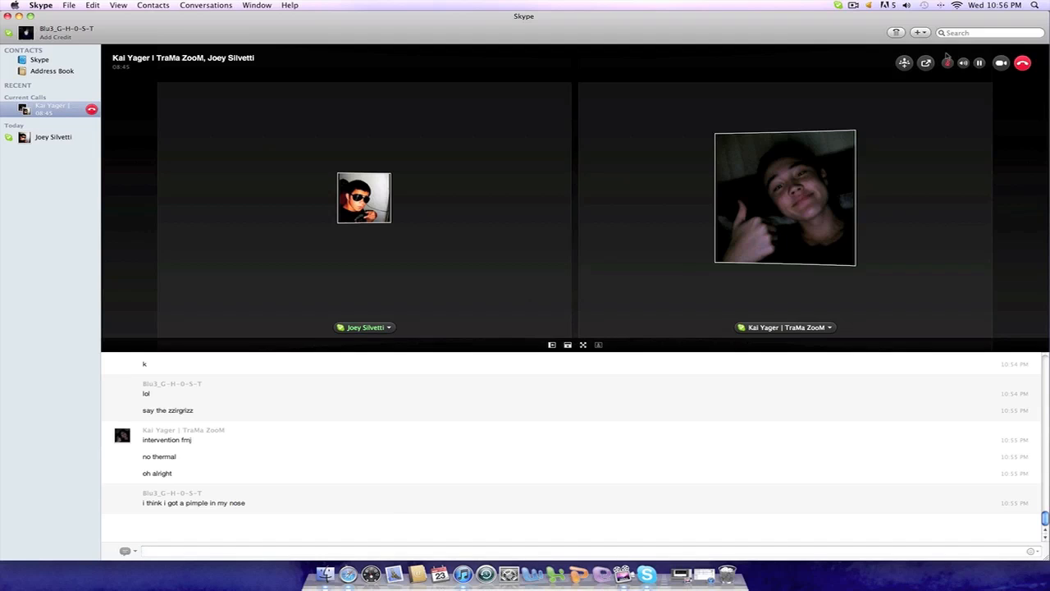
- Send "jk" and "haha", then start a follow-up beginning "its not"
text(j)
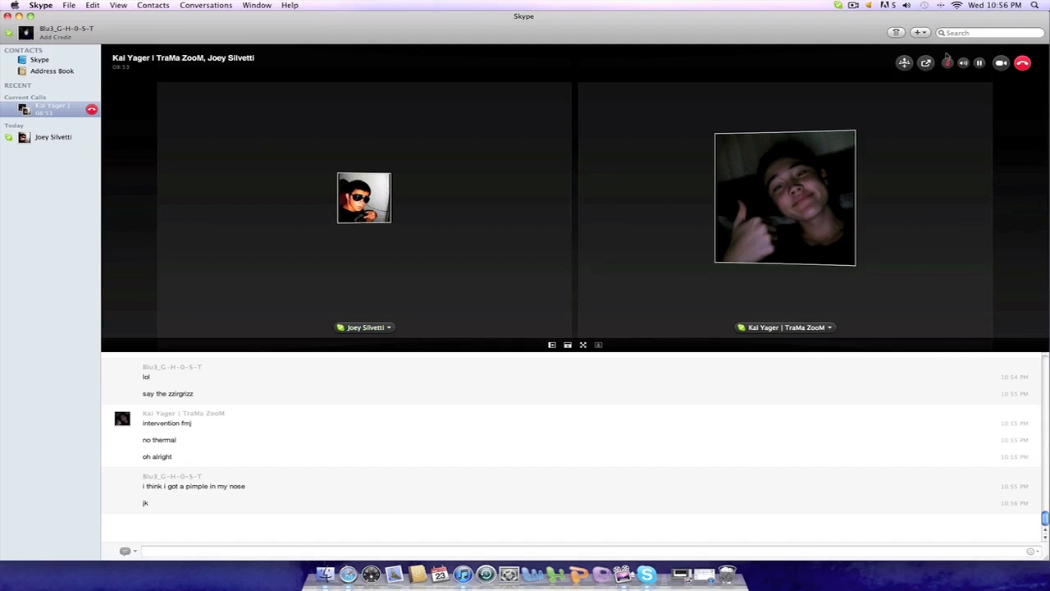
text(haha)
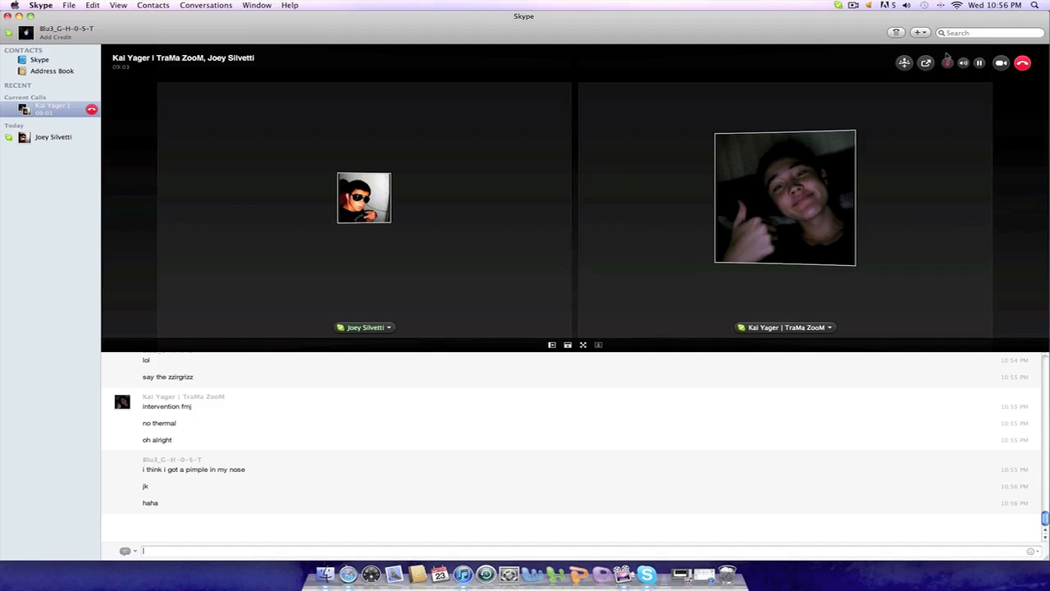
text(is \)
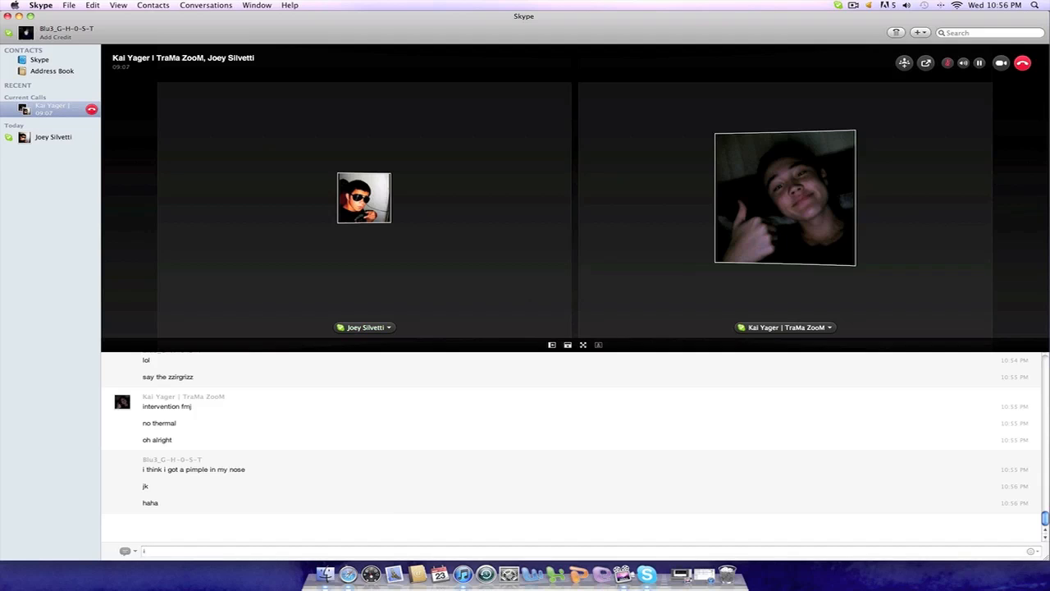
text(its not)
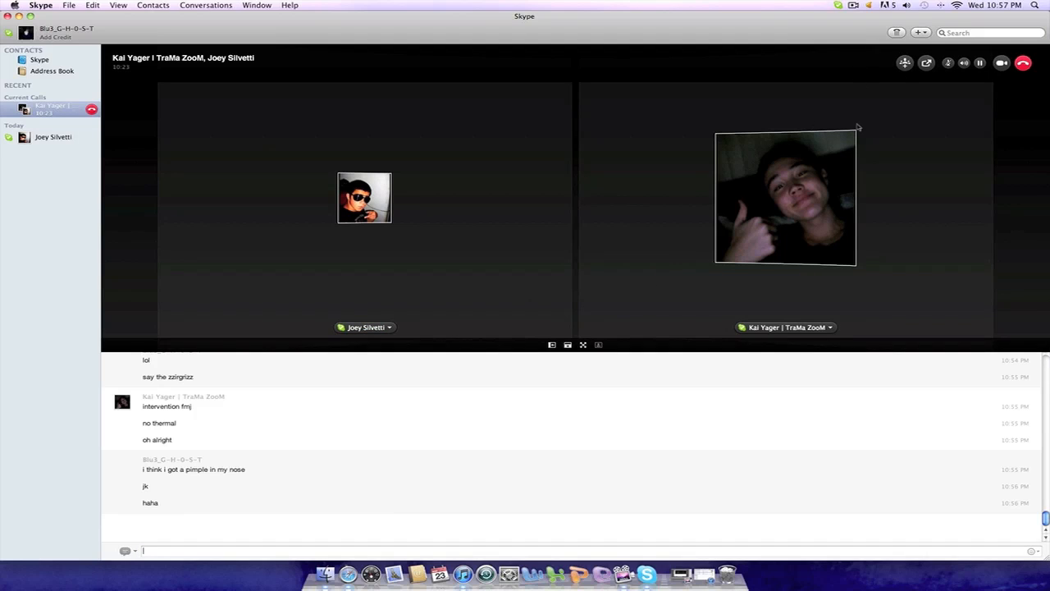
mouse_move(935, 138)
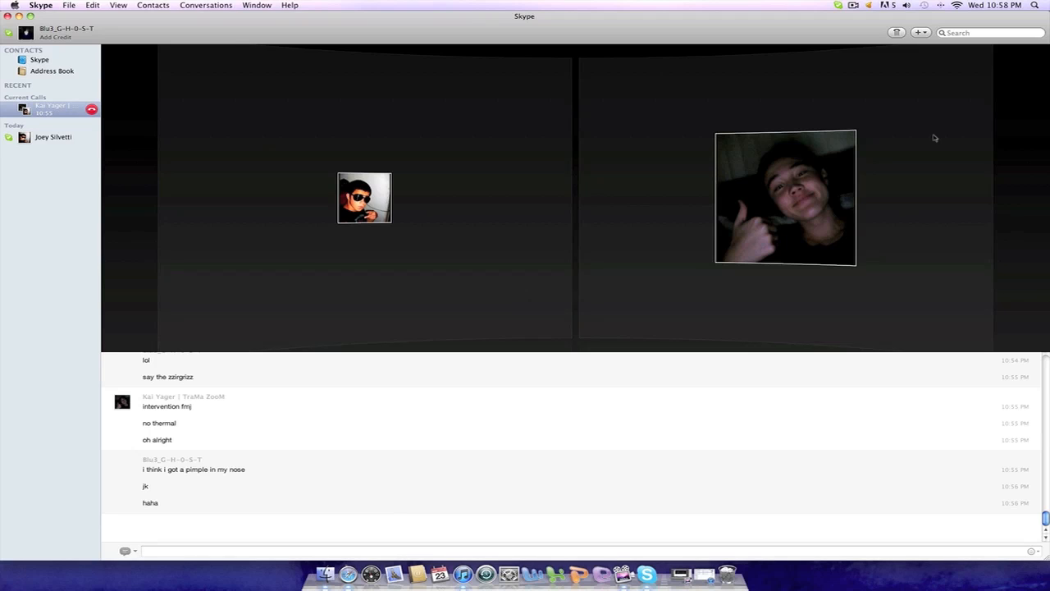
- Send "get the tinkle" to the group chat
text(g)
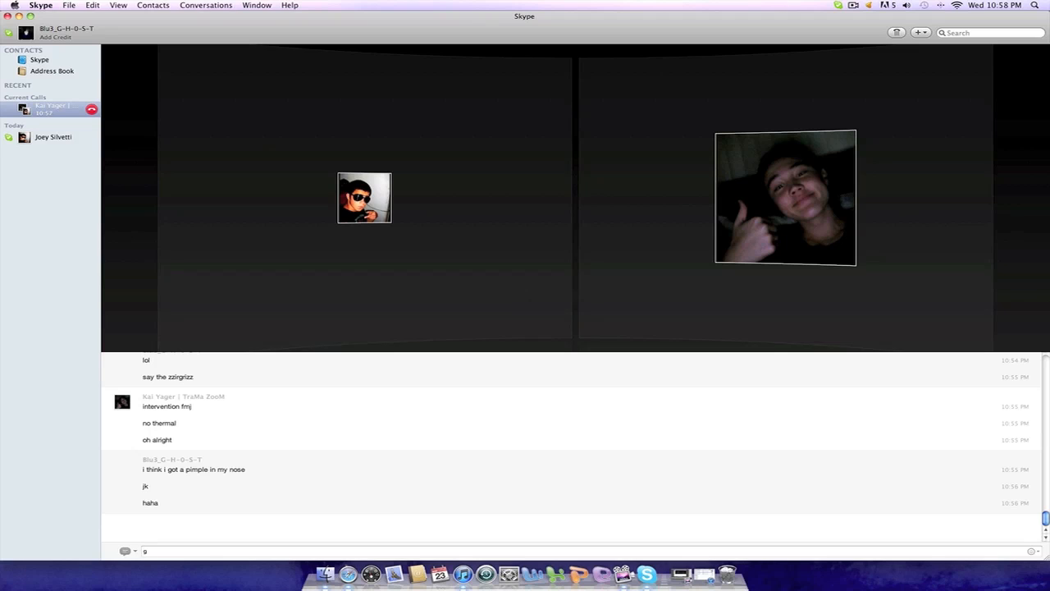
text(get the t)
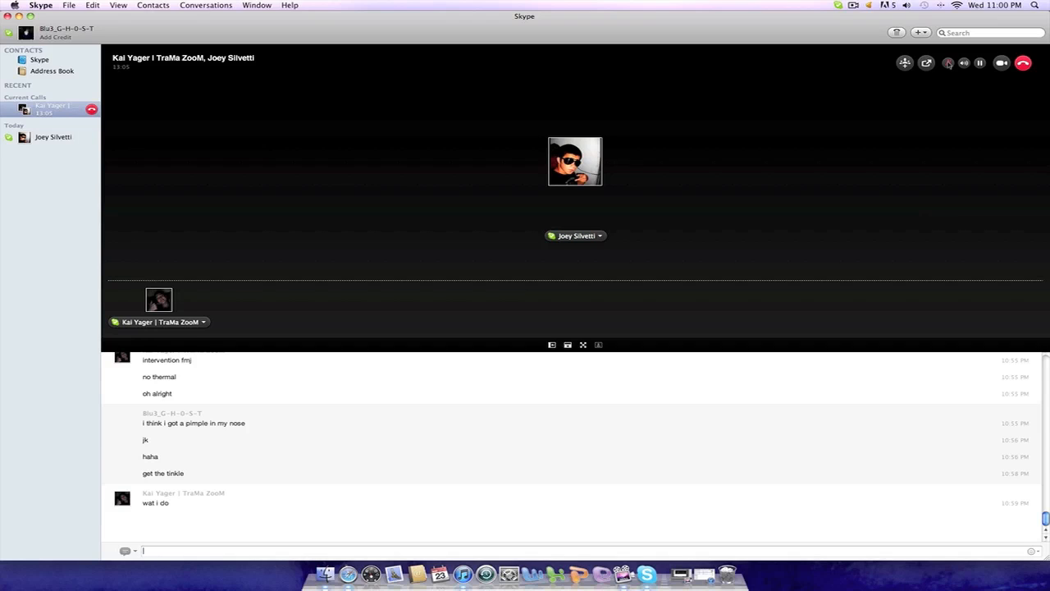
- Send "idk wif how did u get out" and then "get kicked" to the group chat
text(idk wtf how did u g)
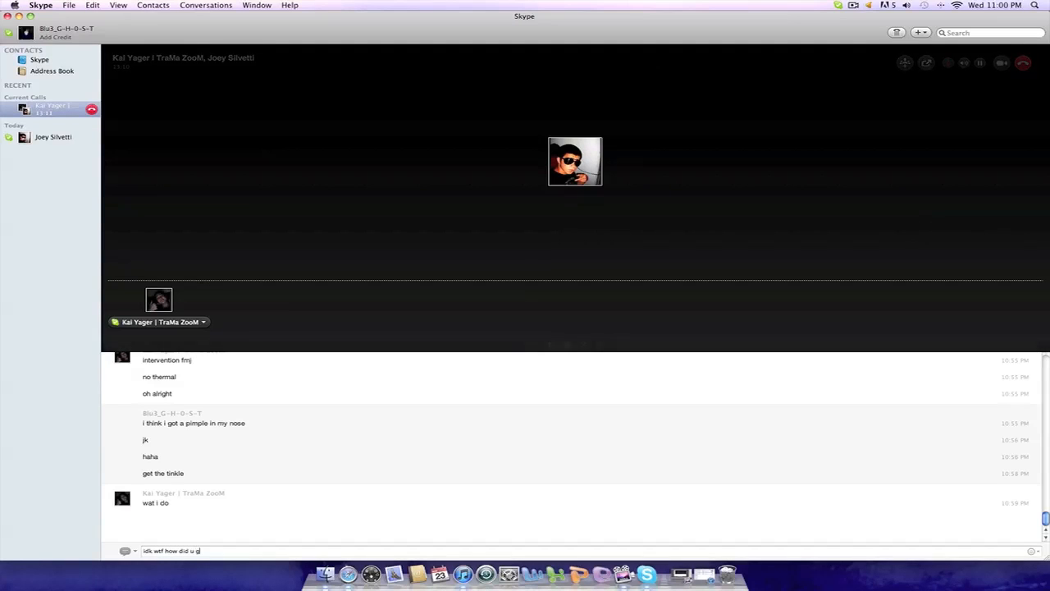
text(et ou)
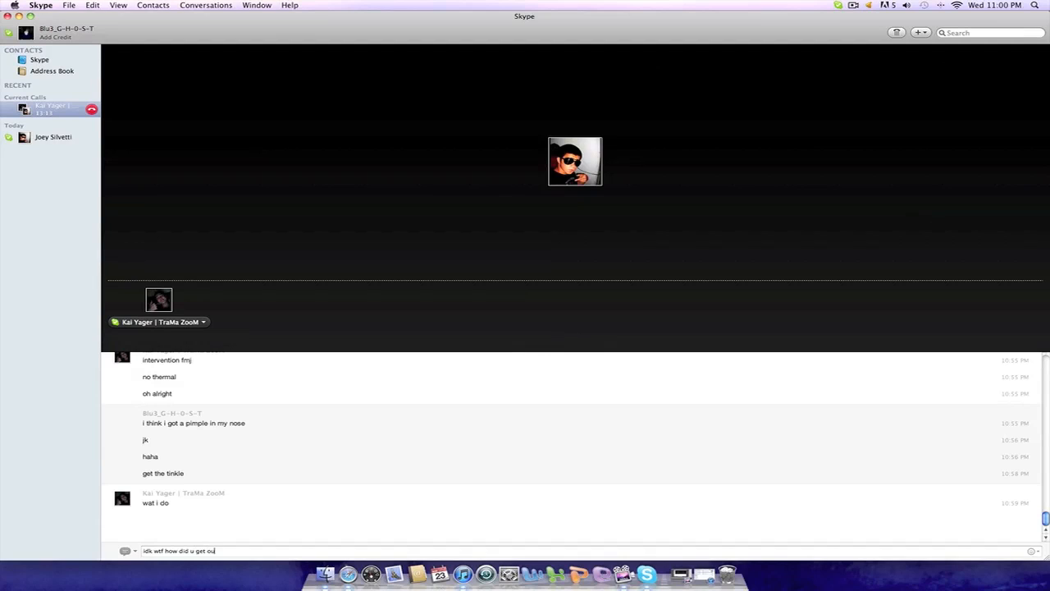
key(Return)
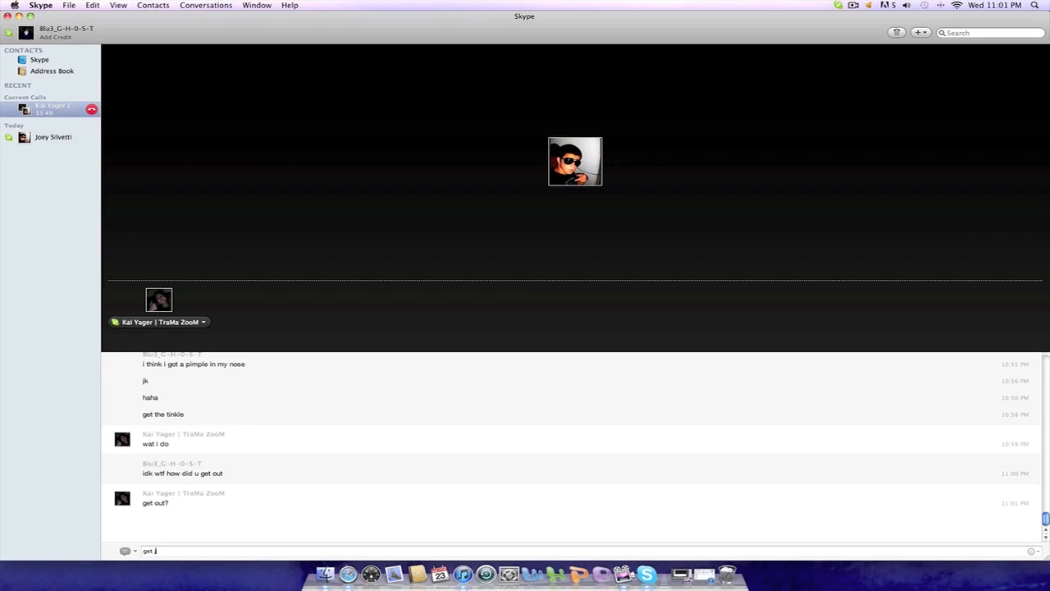
text(kick)
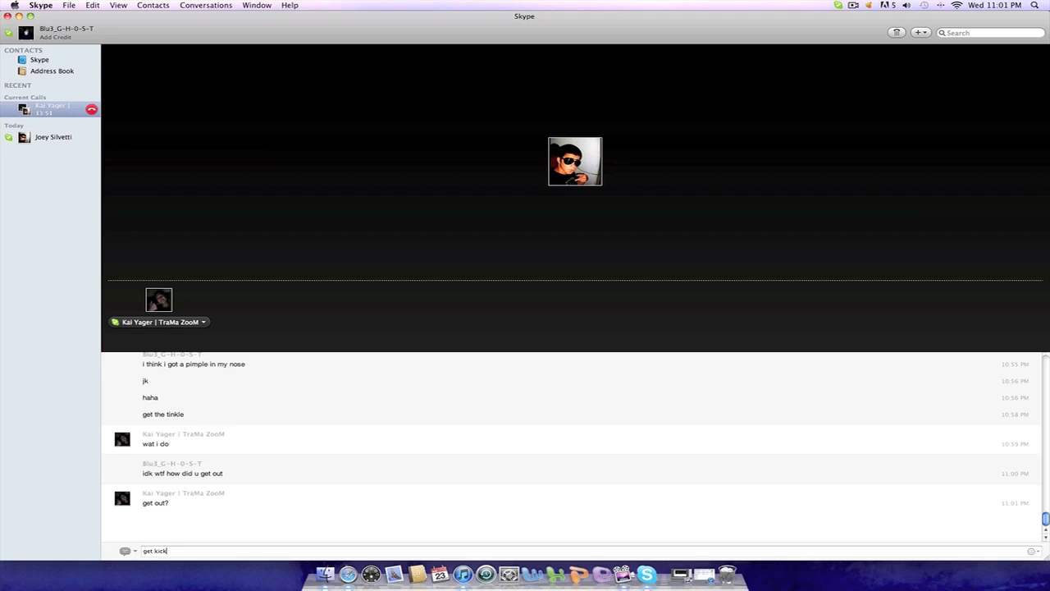
key(return)
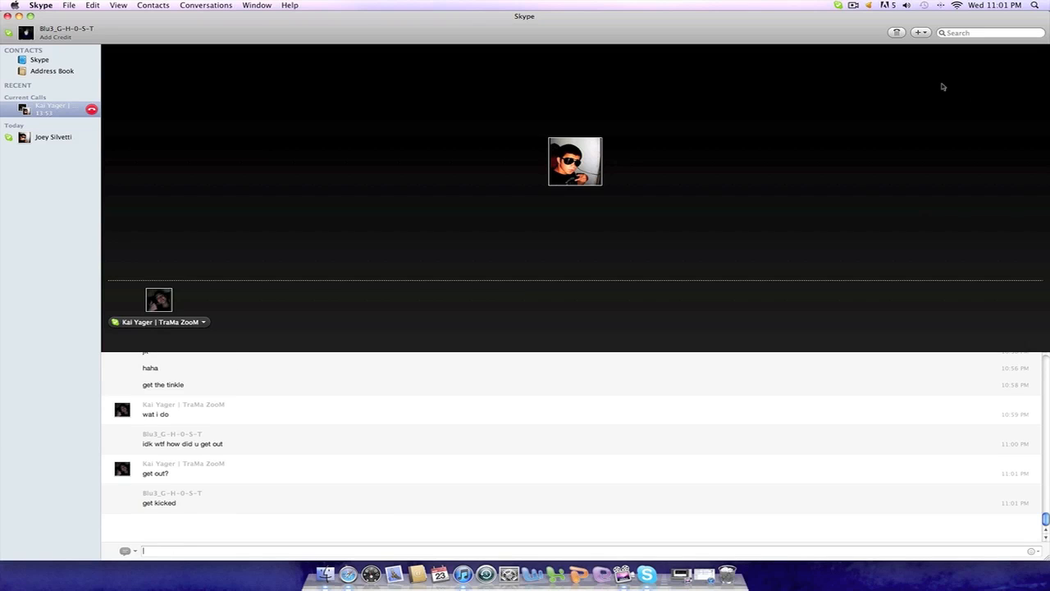